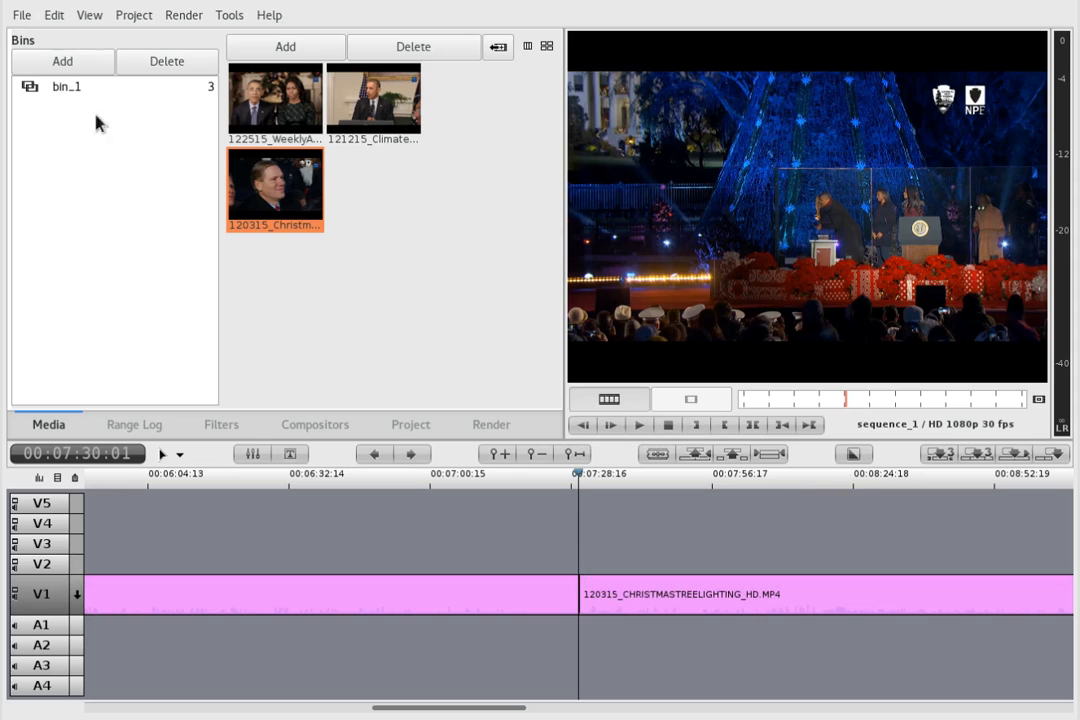
Bring up the Add Rendered Transition options for the cut between the two V1 clips
{"action": "left_click", "coordinate": [54, 14]}
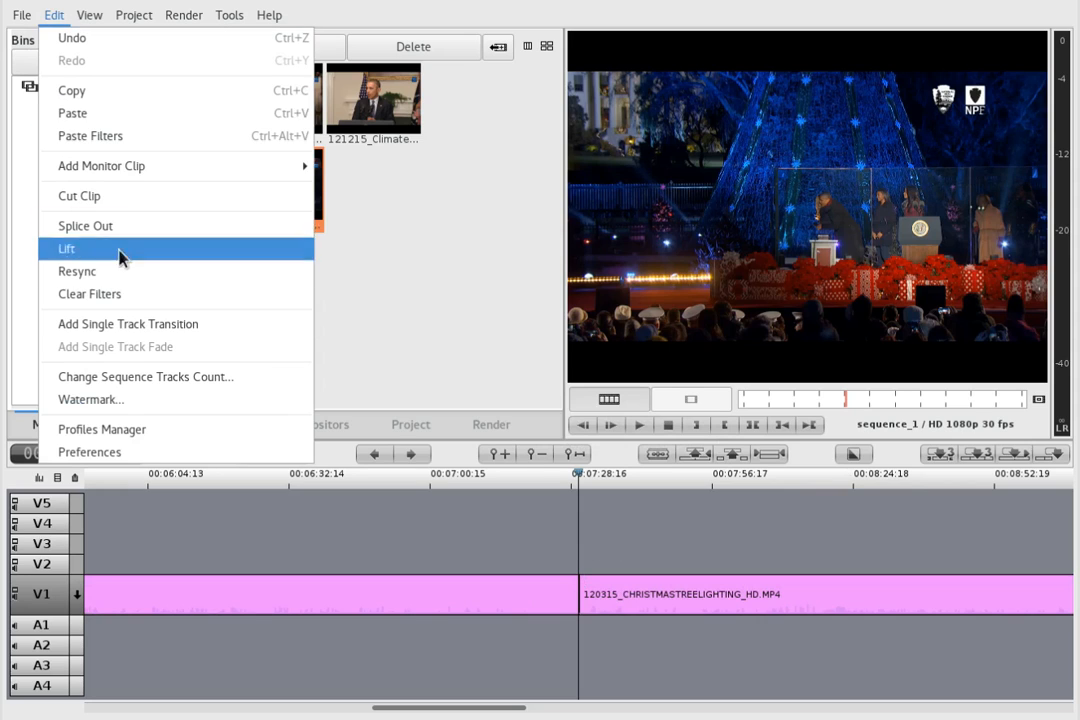
{"action": "mouse_move", "coordinate": [168, 324]}
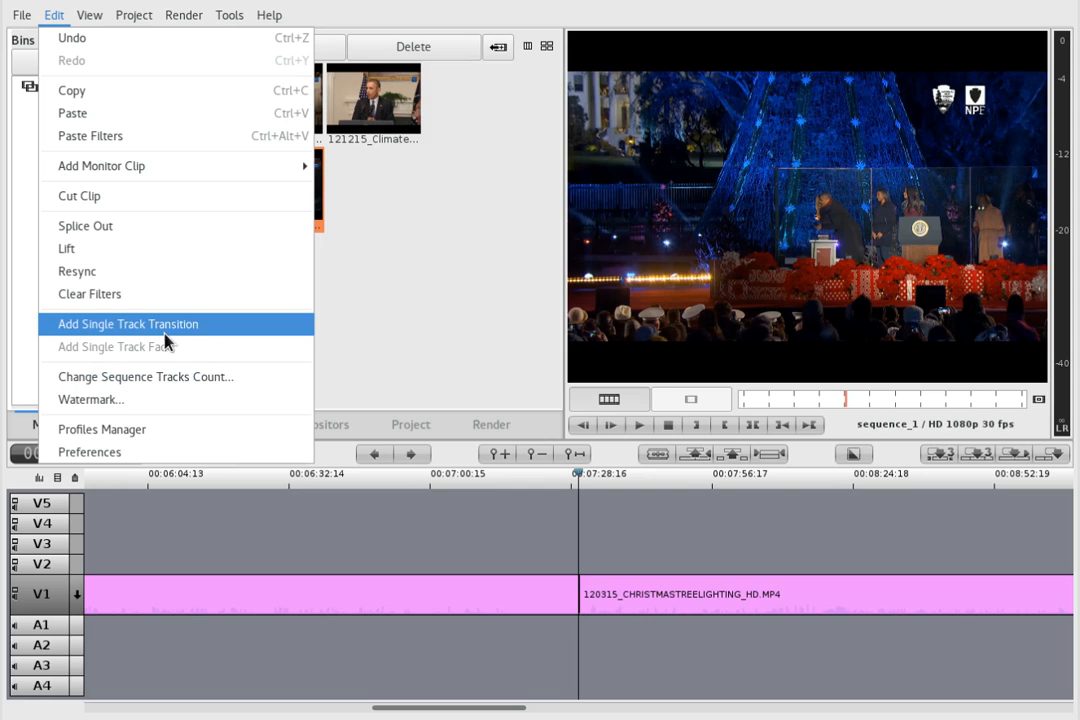
{"action": "mouse_move", "coordinate": [156, 344]}
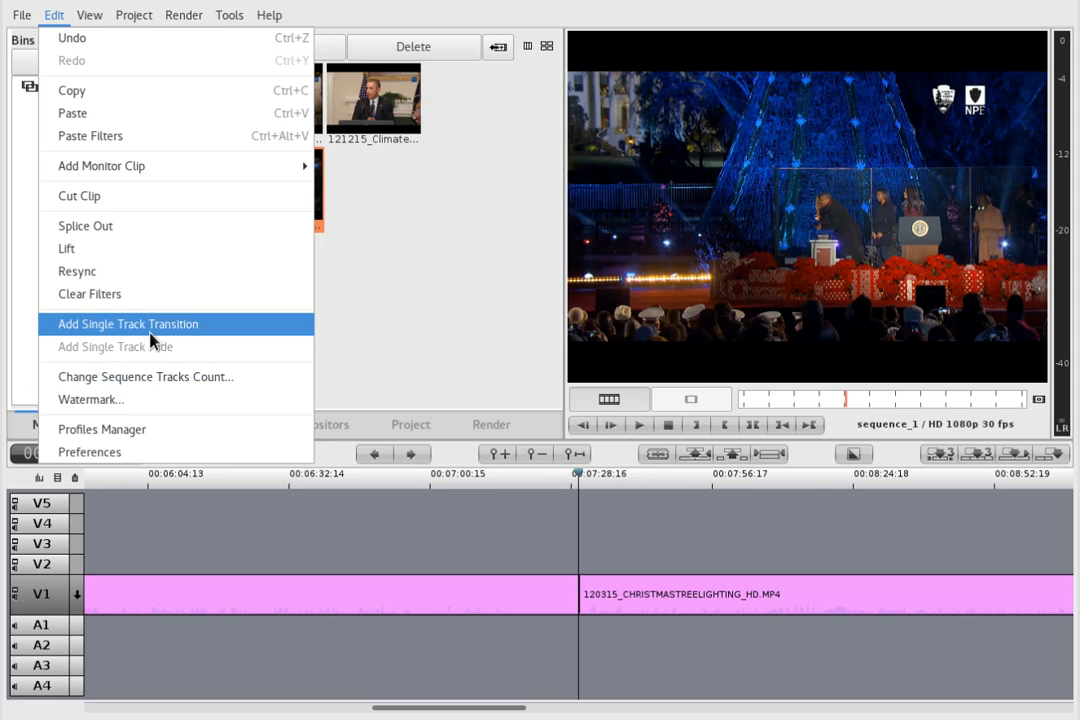
{"action": "left_click", "coordinate": [128, 324]}
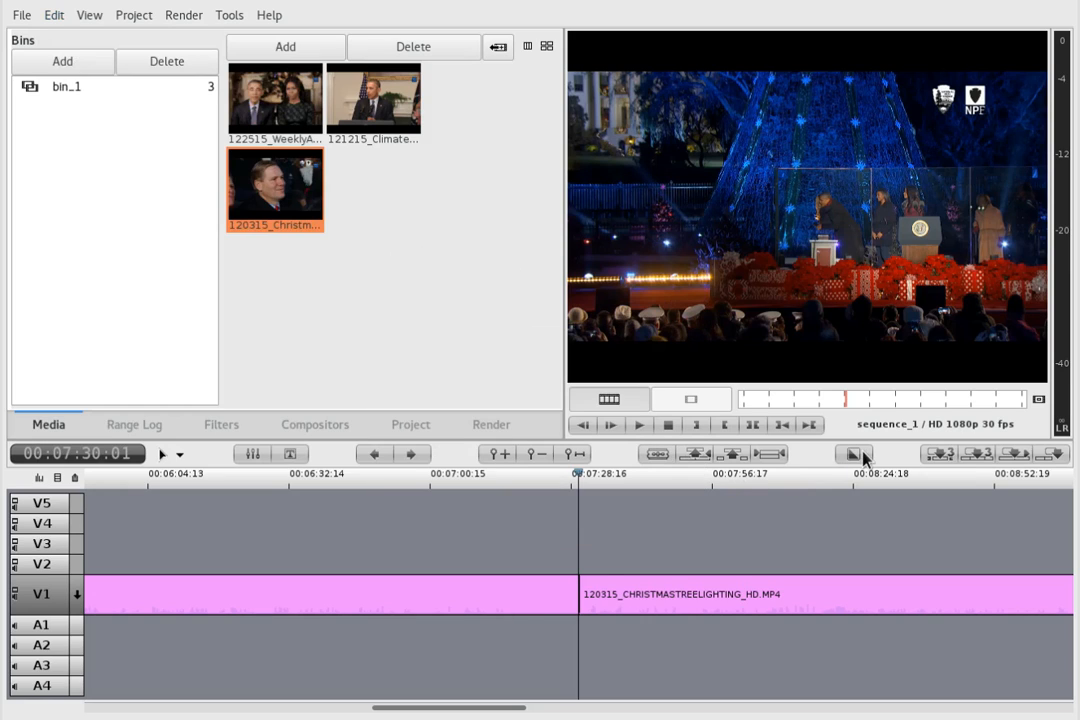
{"action": "left_click", "coordinate": [854, 454]}
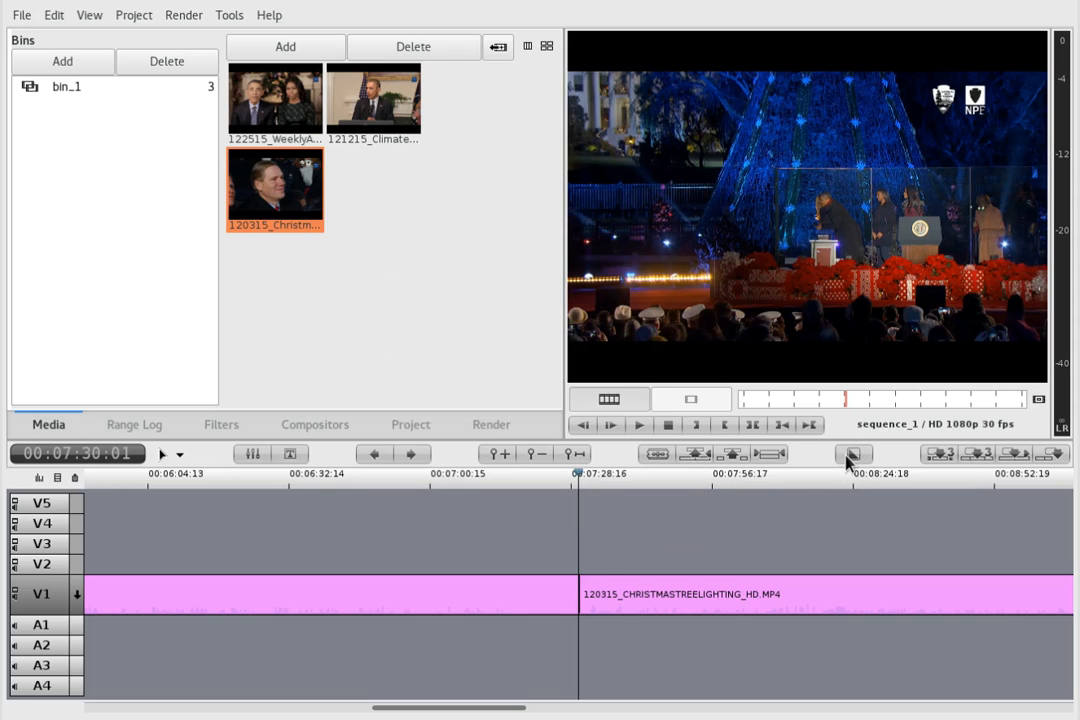
{"action": "mouse_move", "coordinate": [852, 452]}
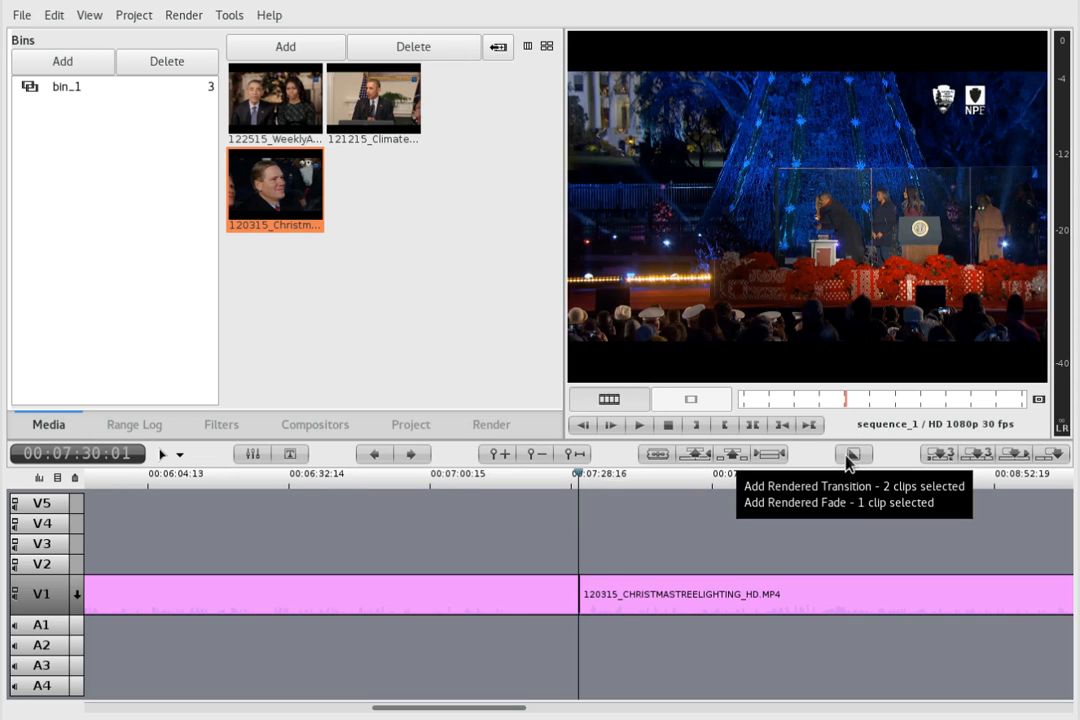
{"action": "left_click", "coordinate": [852, 452]}
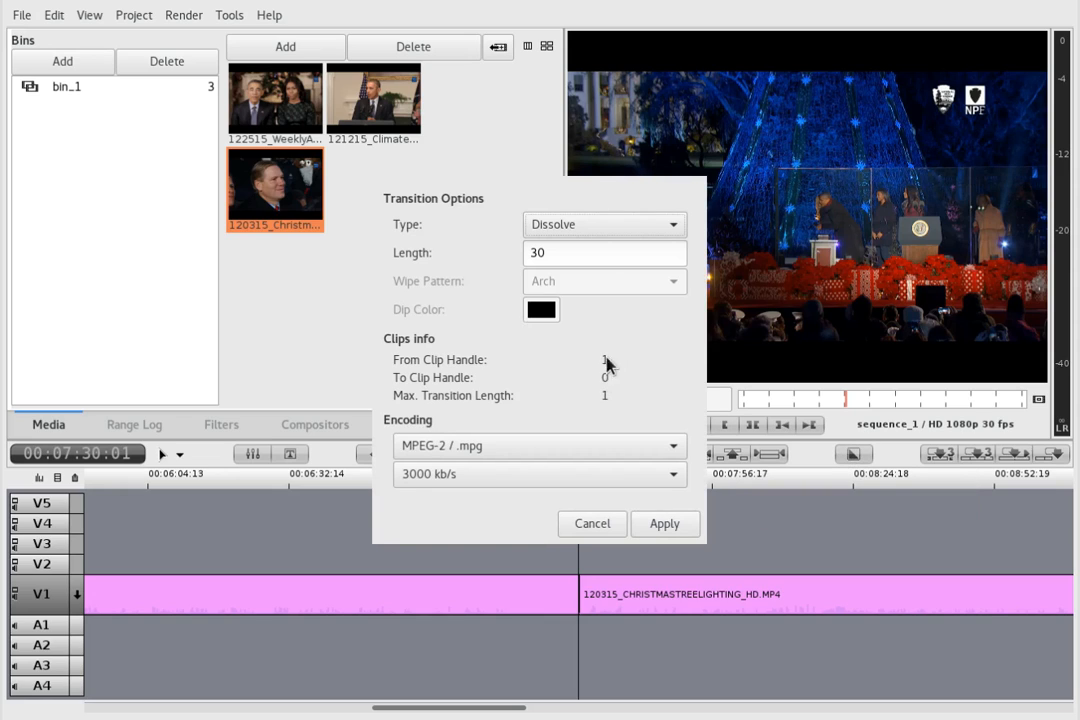
Keep Type Dissolve, Length 30 and MPEG-2 / .mpg encoding for the rendered transition
{"action": "left_click", "coordinate": [604, 224]}
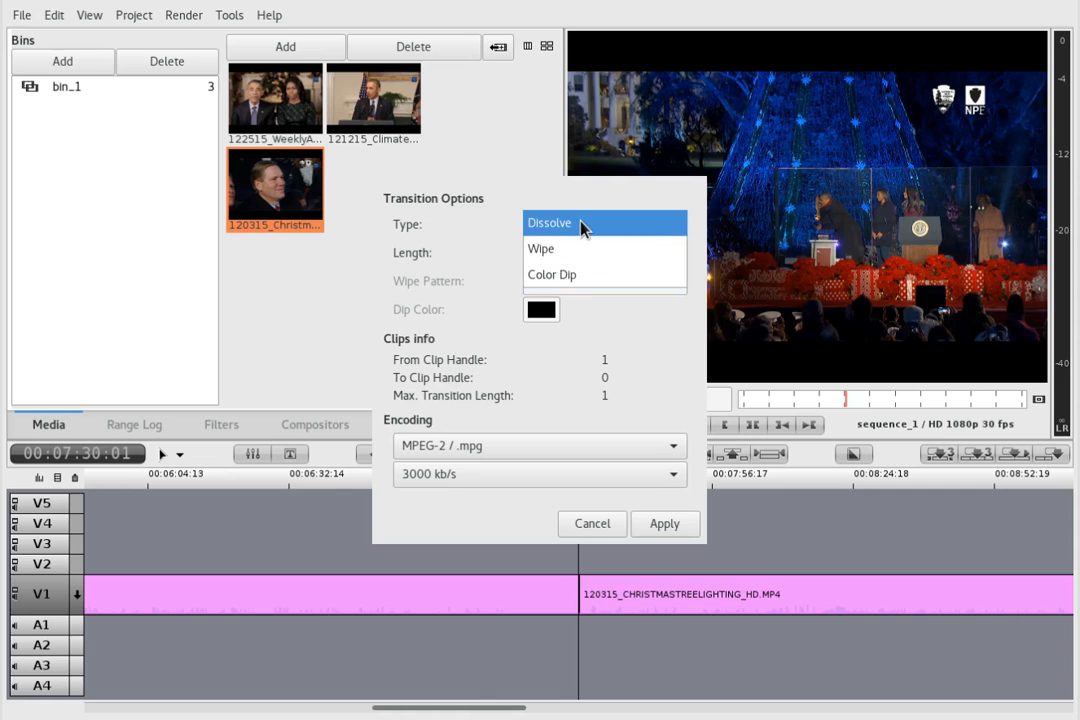
{"action": "left_click", "coordinate": [548, 222]}
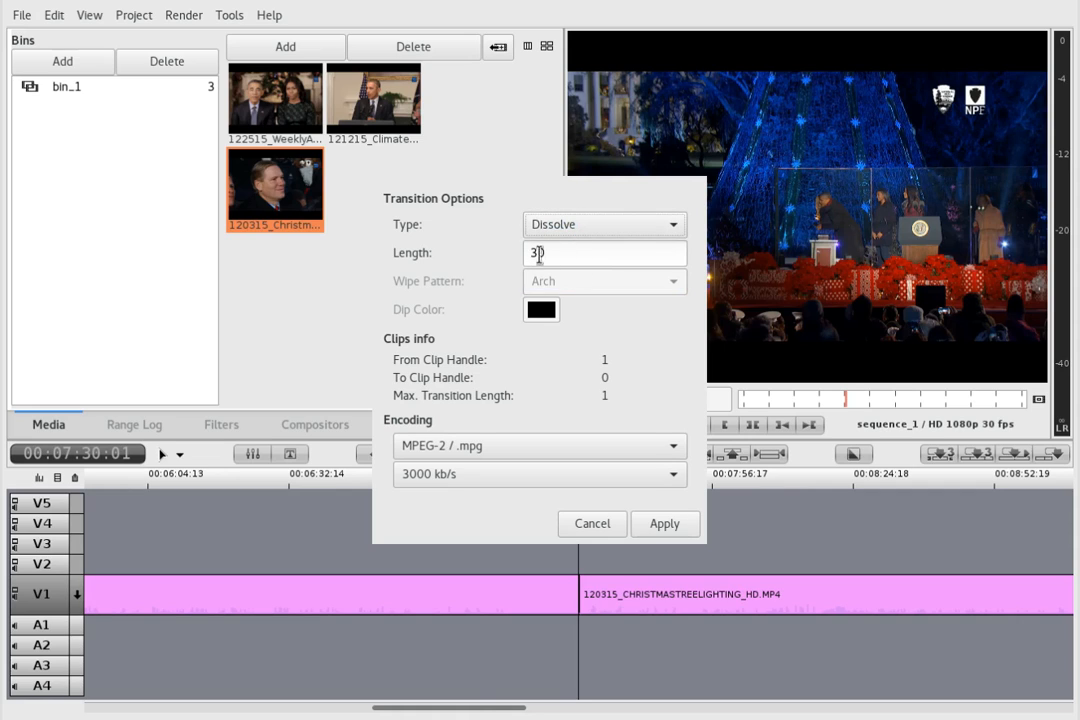
{"action": "type", "text": "0"}
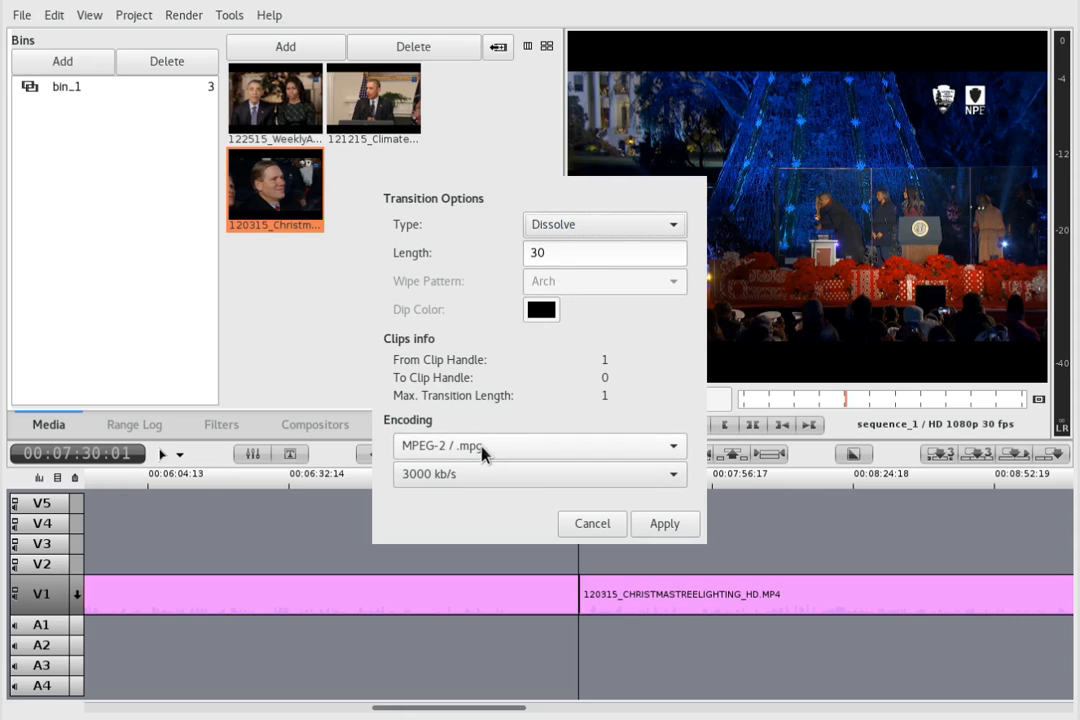
{"action": "left_click", "coordinate": [538, 444]}
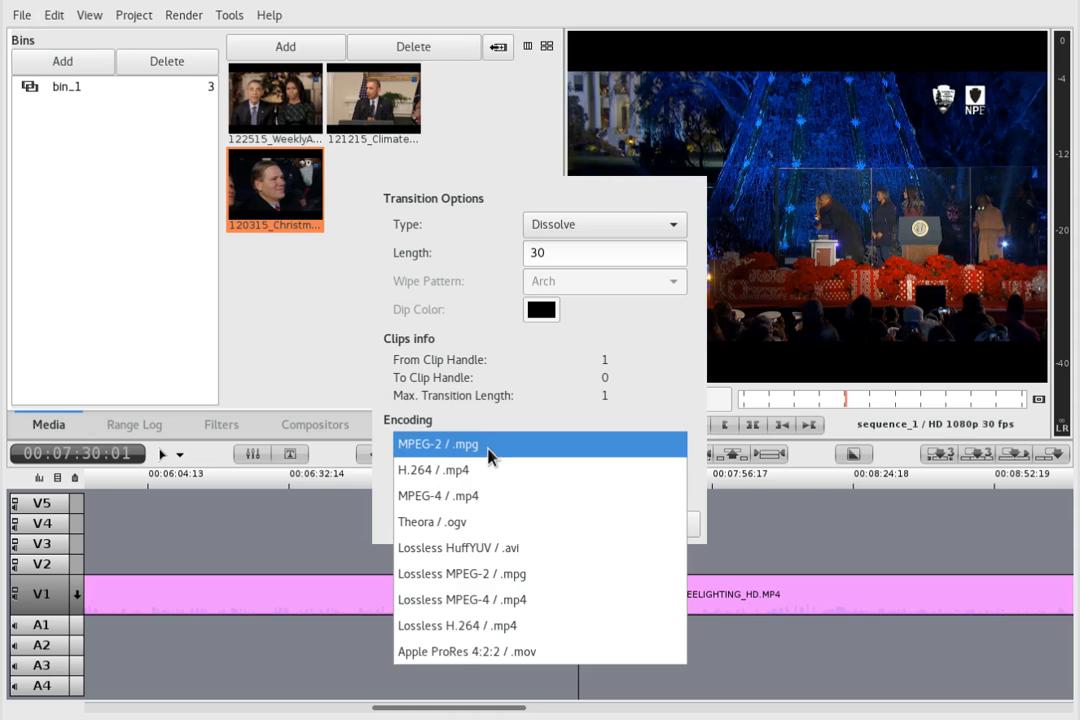
{"action": "left_click", "coordinate": [440, 470]}
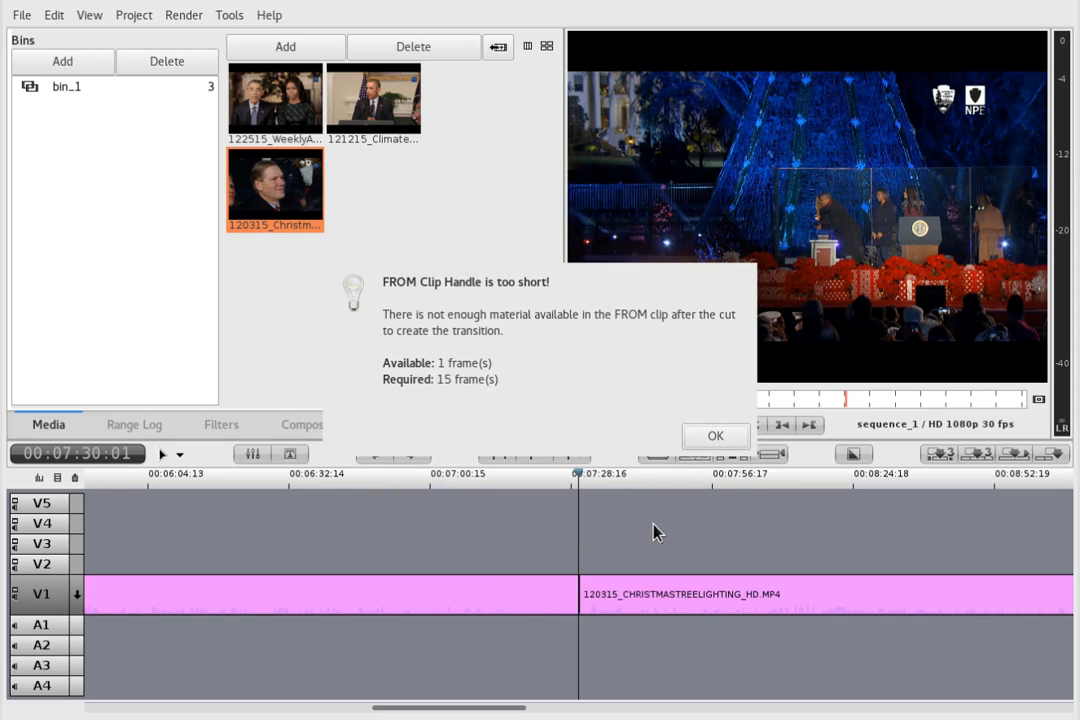
{"action": "mouse_move", "coordinate": [526, 384]}
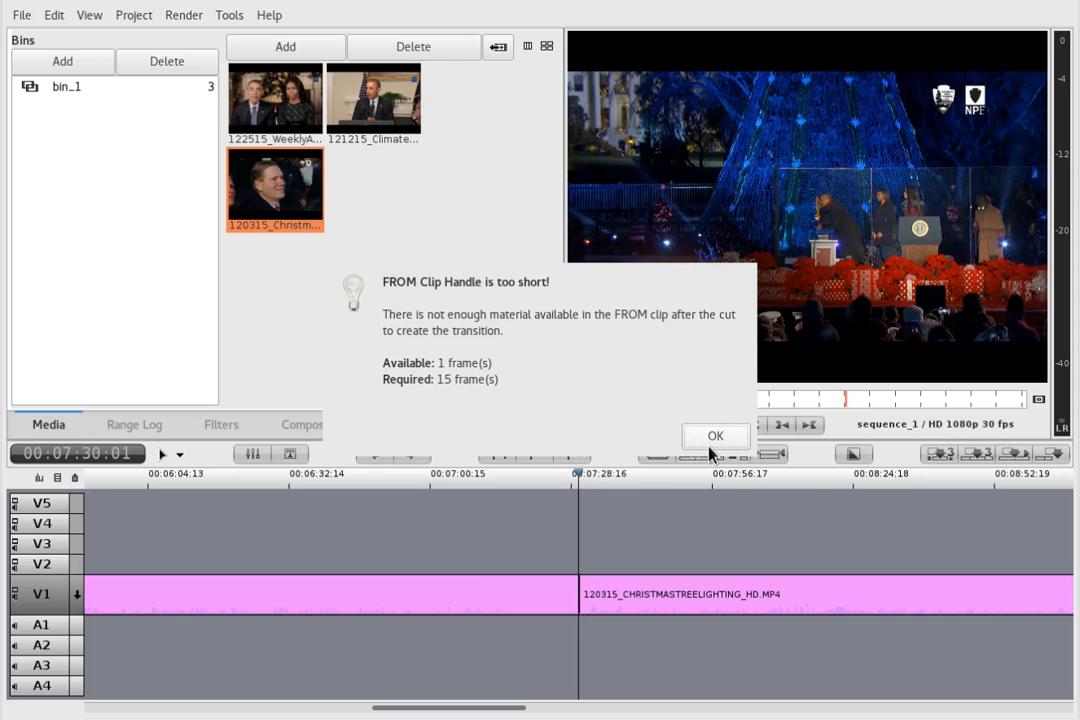
Acknowledge the 'FROM Clip Handle is too short!' warning with OK
{"action": "left_click", "coordinate": [716, 436]}
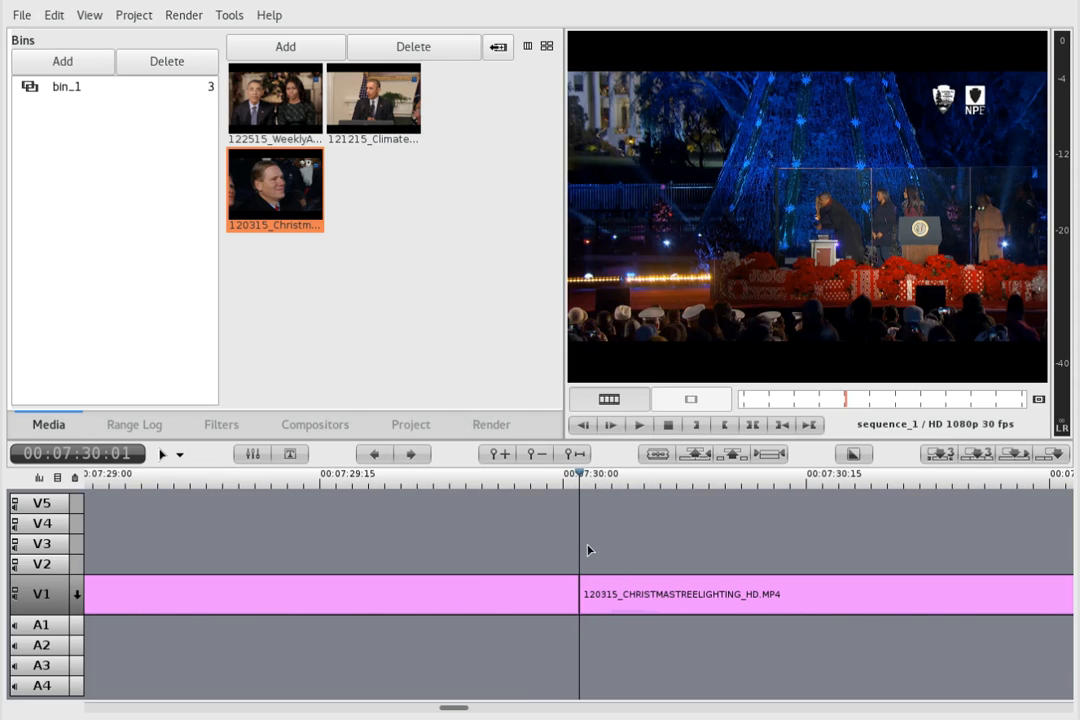
{"action": "mouse_move", "coordinate": [672, 532]}
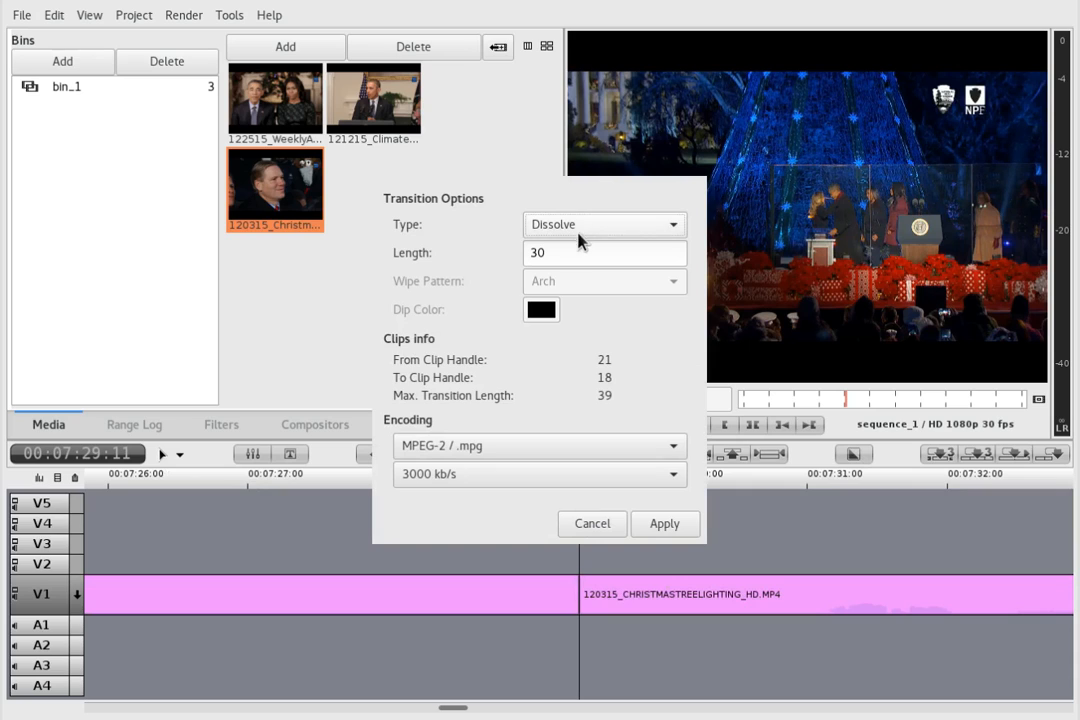
Switch encoding to H.264 / .mp4 at 8000 kb/s and apply the length-30 Dissolve
{"action": "left_click", "coordinate": [540, 444]}
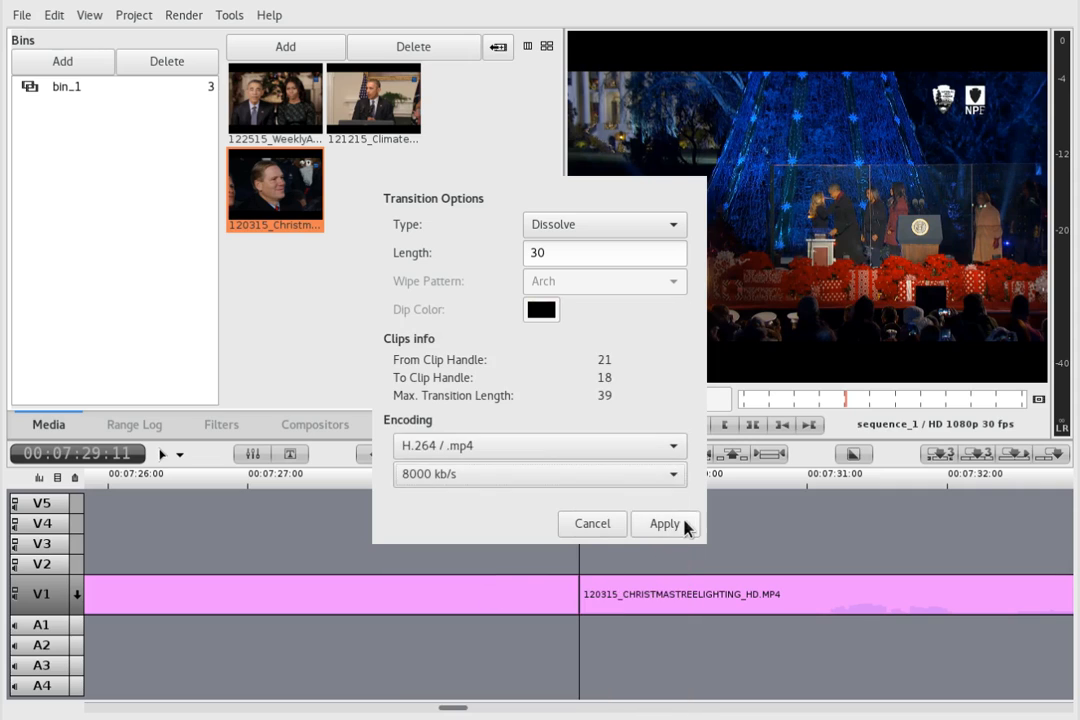
{"action": "left_click", "coordinate": [664, 524]}
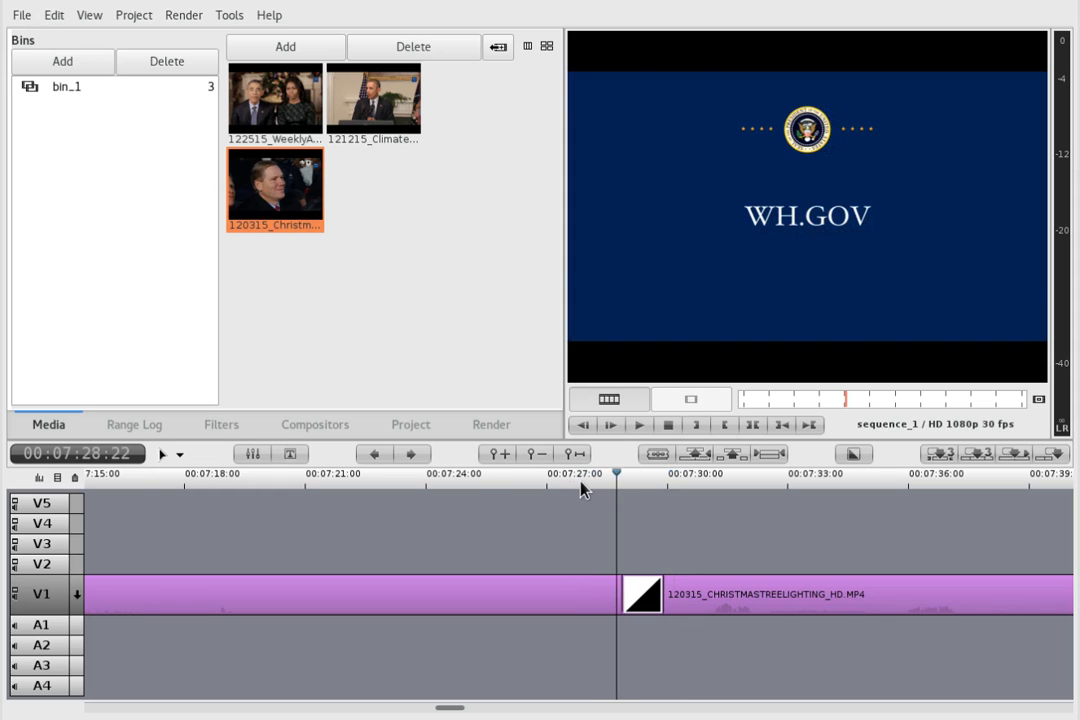
Preview the tree lighting footage on the ruler just past the rendered dissolve on V1
{"action": "left_click", "coordinate": [688, 472]}
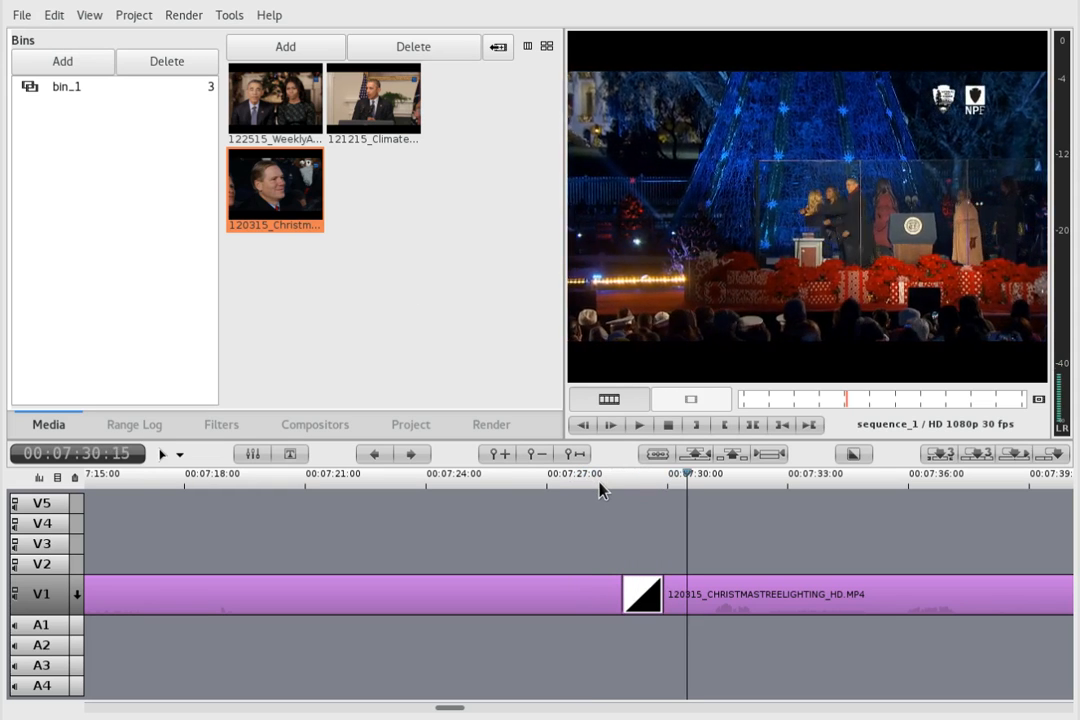